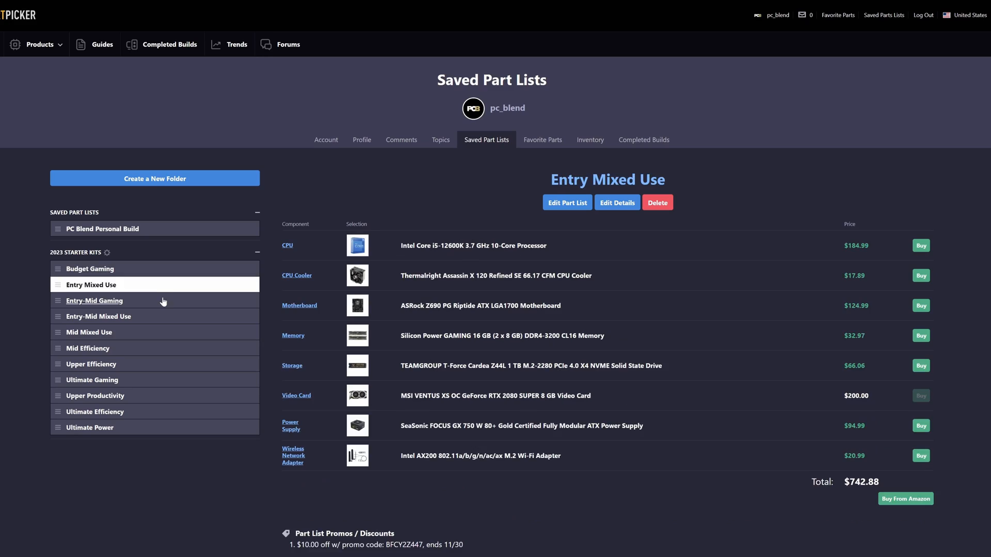
Show the Mid Efficiency starter kit: Ryzen 9 7900 with RTX 4070, totalling $1366.84.
{"action": "left_click", "coordinate": [88, 348]}
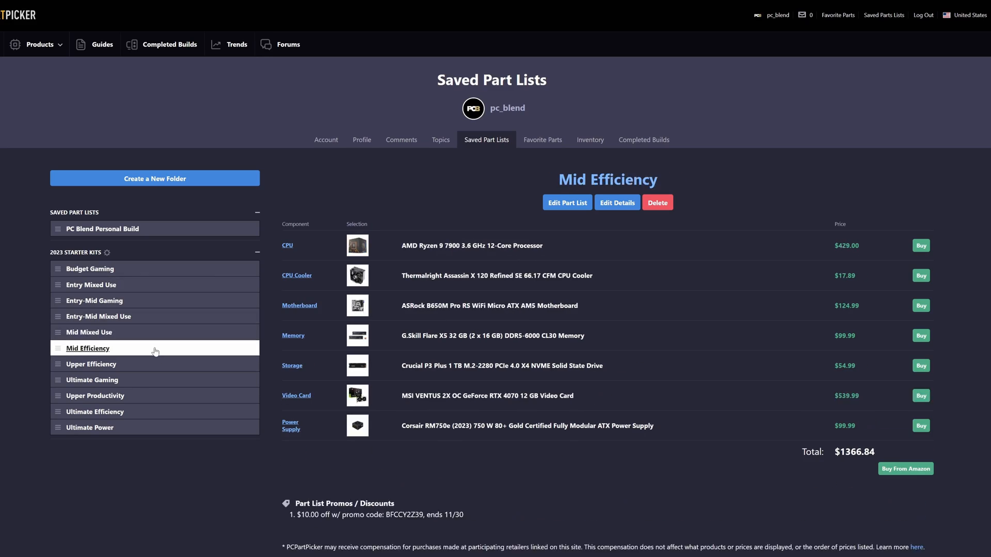